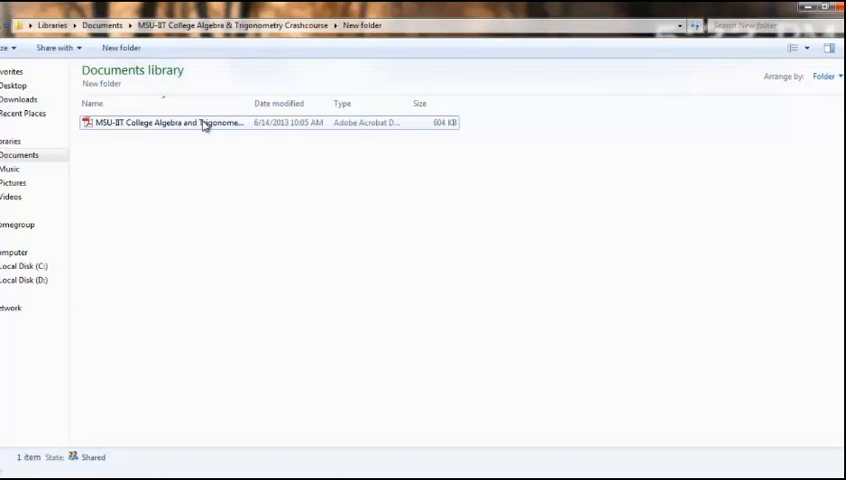
Open the MSU-IIT College Algebra and Trigonometry Crashcourse PDF from the New folder.
{"action": "double_click", "coordinate": [160, 123]}
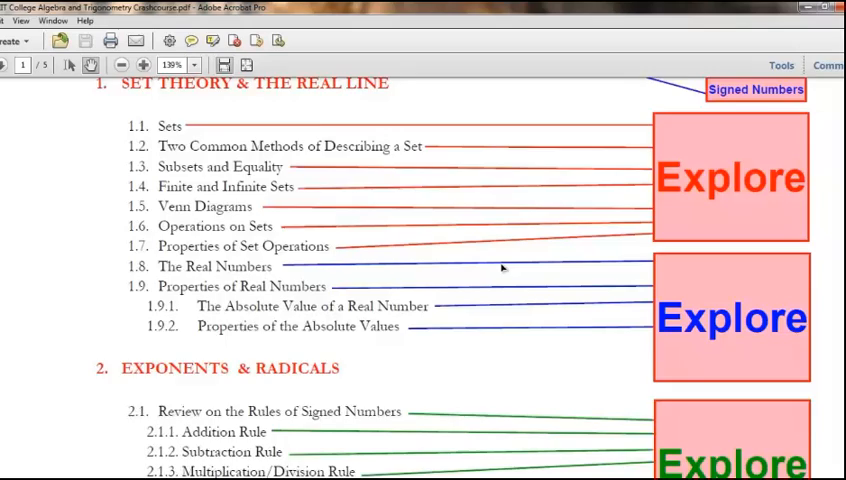
Scroll through the outline pages, return to the top, and follow the Signed Numbers link.
{"action": "scroll", "scroll_direction": "down", "scroll_amount": 3}
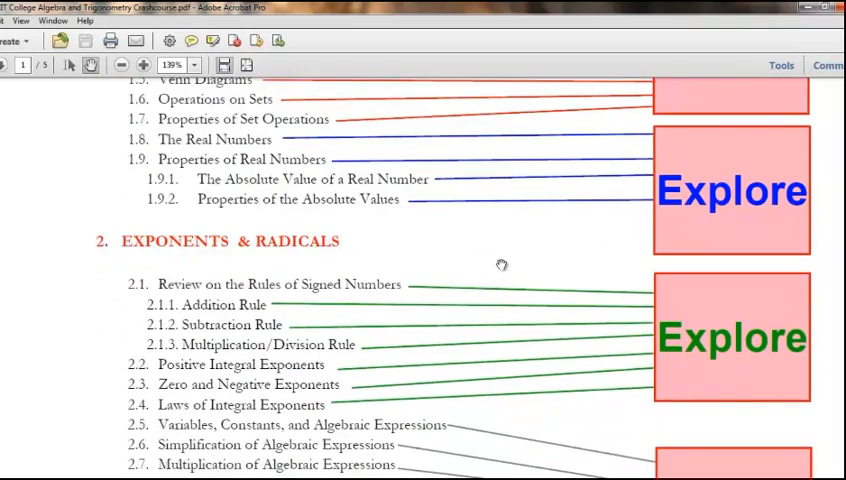
{"action": "scroll", "scroll_direction": "down", "scroll_amount": 3}
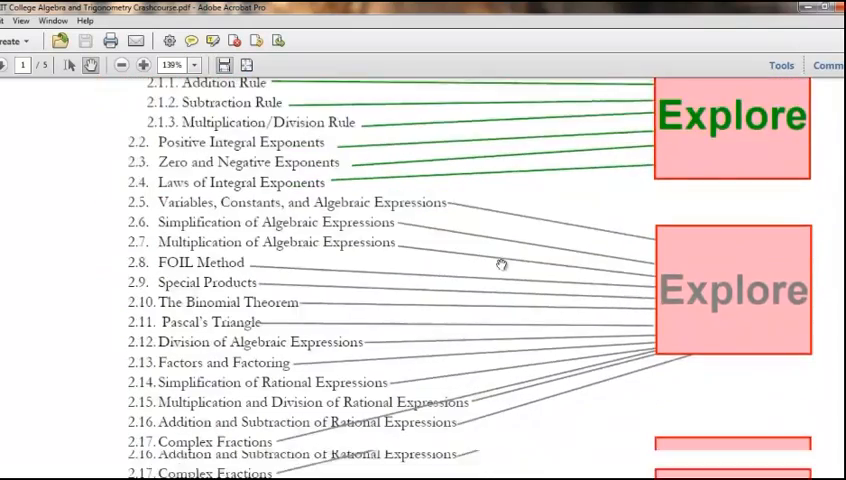
{"action": "scroll", "scroll_direction": "down", "scroll_amount": 3}
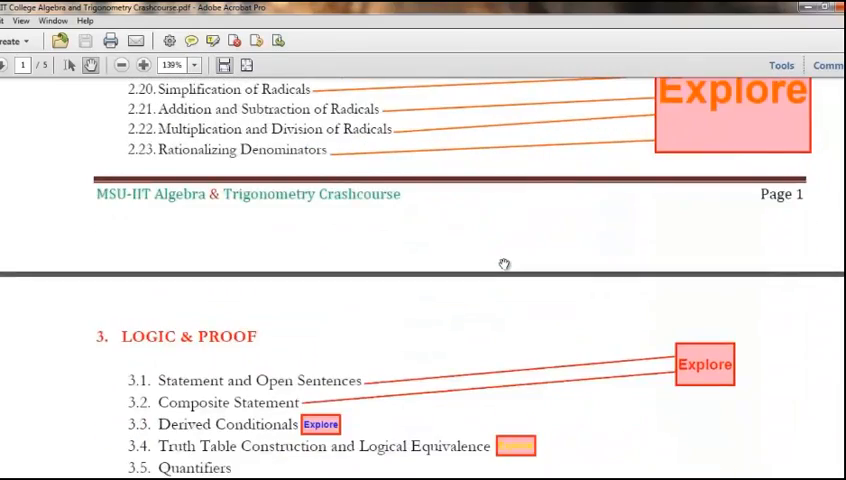
{"action": "scroll", "scroll_direction": "down", "scroll_amount": 3}
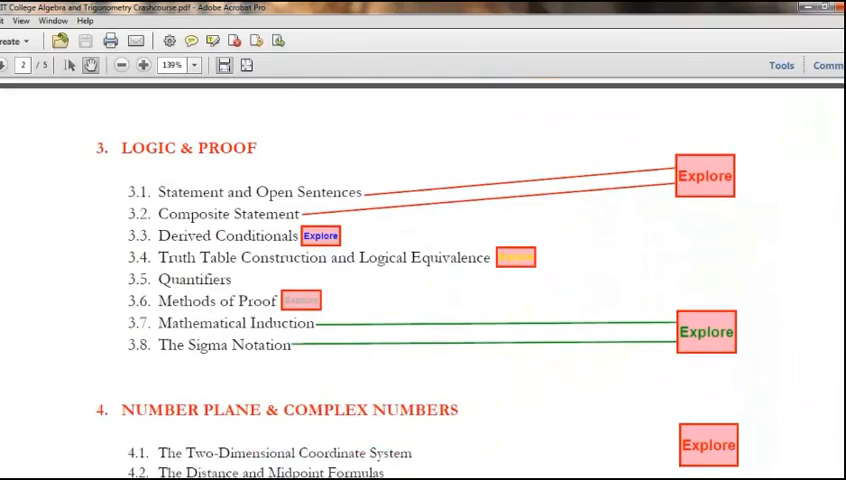
{"action": "scroll", "scroll_direction": "up", "scroll_amount": 3}
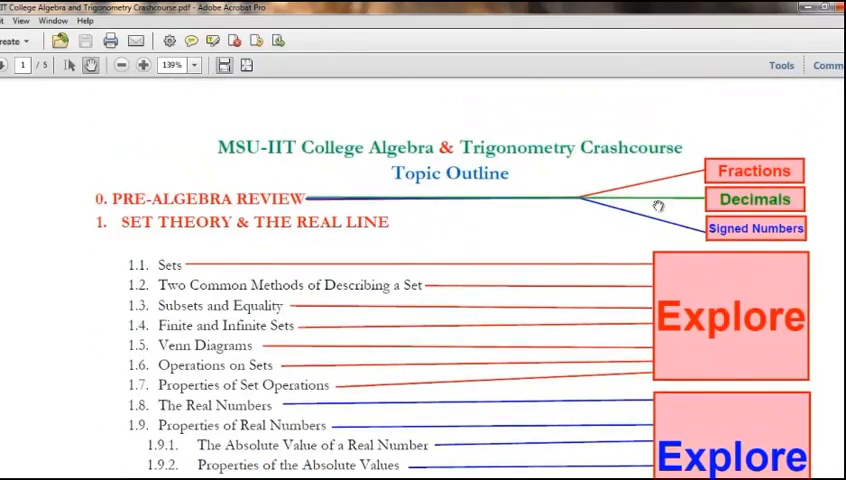
{"action": "left_click", "coordinate": [756, 227]}
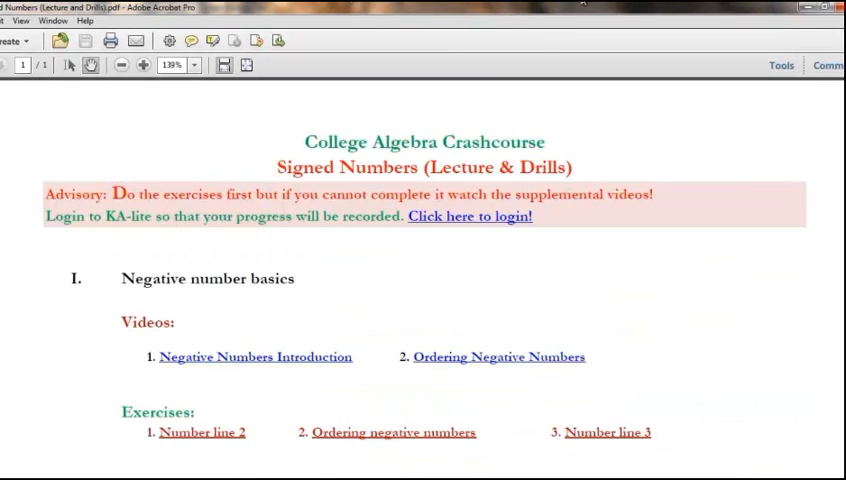
Launch the Negative Numbers Introduction video link under Videos.
{"action": "left_click", "coordinate": [255, 356]}
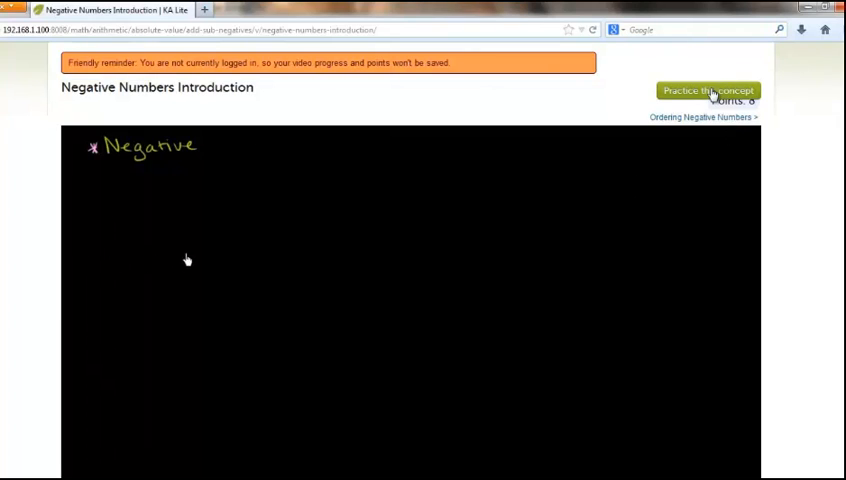
Practice the concept, reveal the dolphin problem hint, and open the Adding negative numbers video.
{"action": "left_click", "coordinate": [712, 86]}
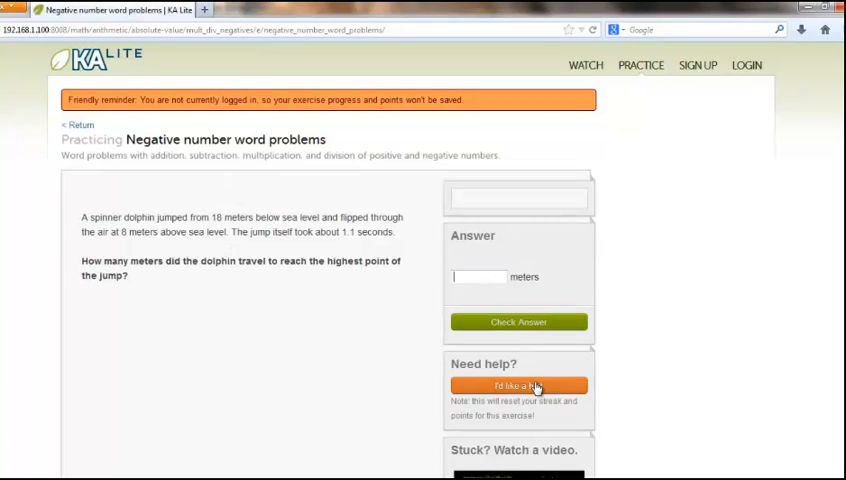
{"action": "left_click", "coordinate": [516, 385]}
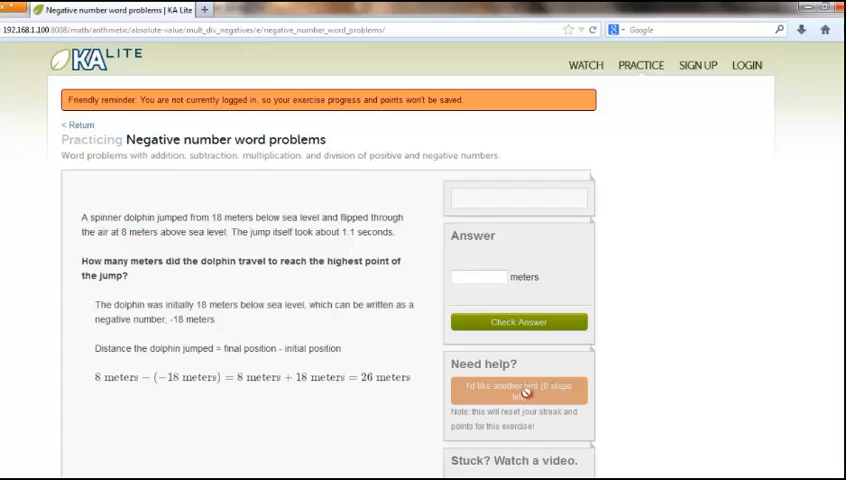
{"action": "left_click", "coordinate": [482, 277]}
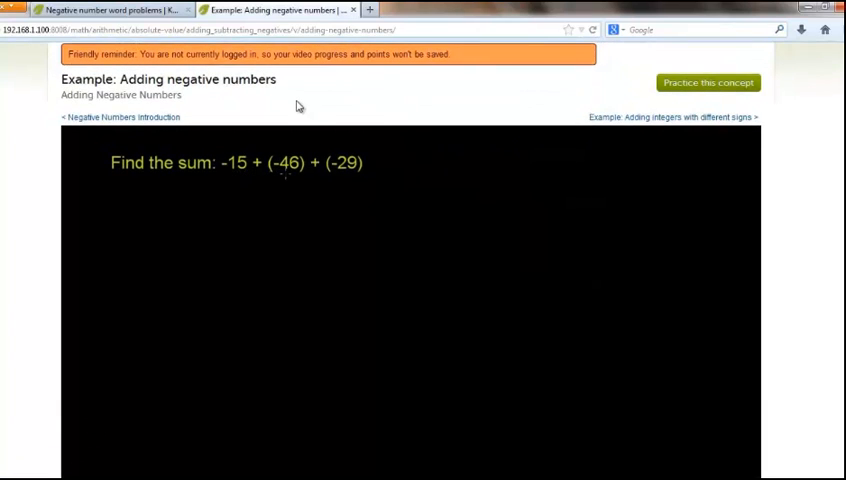
Switch back to Acrobat to show the Set Theory (Lecture and Drills) PDF.
{"action": "left_click", "coordinate": [120, 8]}
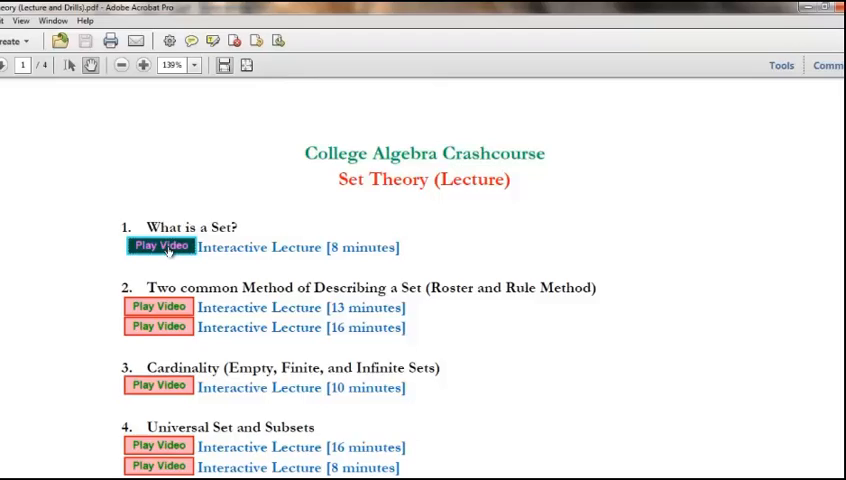
Play the What is a Set? video, then scroll to the Venn diagram drills.
{"action": "left_click", "coordinate": [158, 246]}
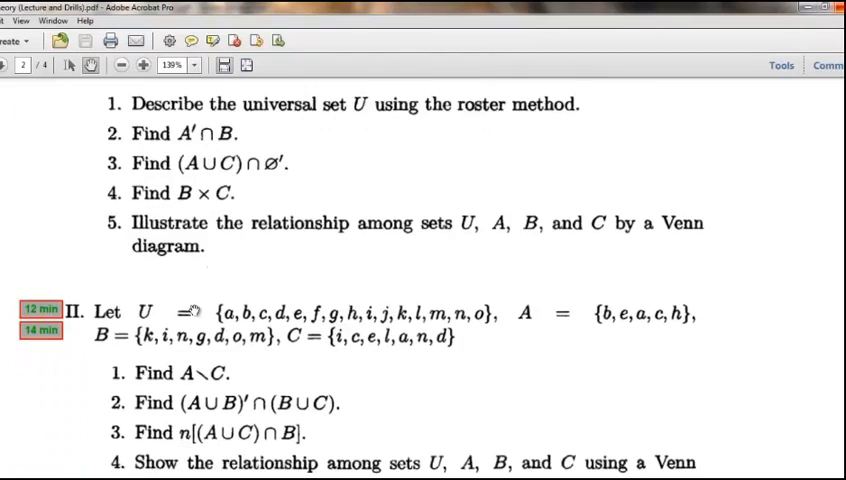
{"action": "scroll", "scroll_direction": "down", "scroll_amount": 3}
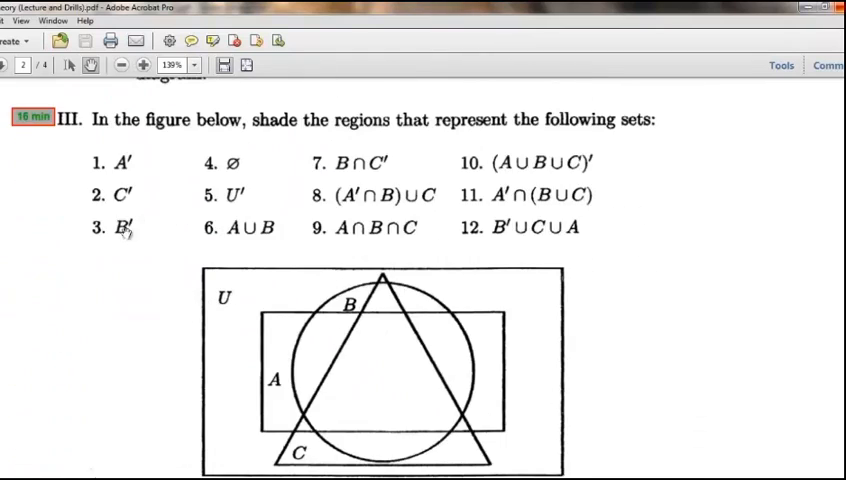